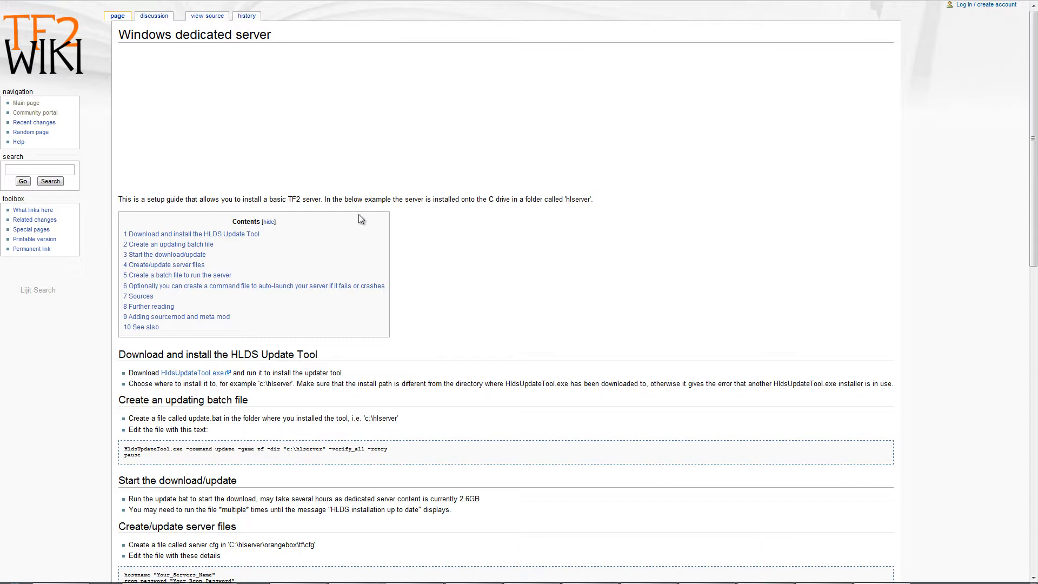
{"action": "mouse_move", "coordinate": [448, 244]}
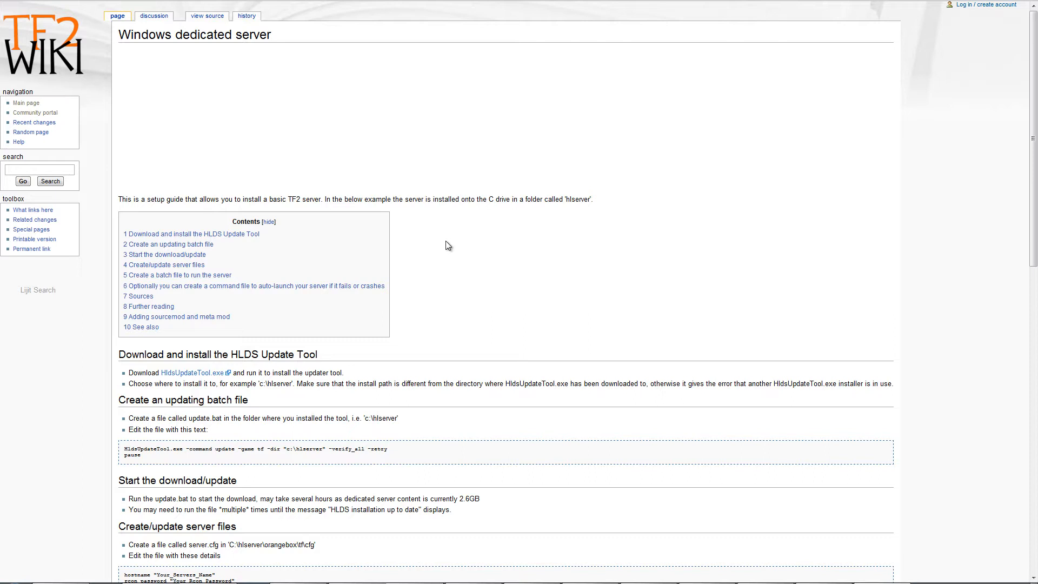
{"action": "mouse_move", "coordinate": [443, 260]}
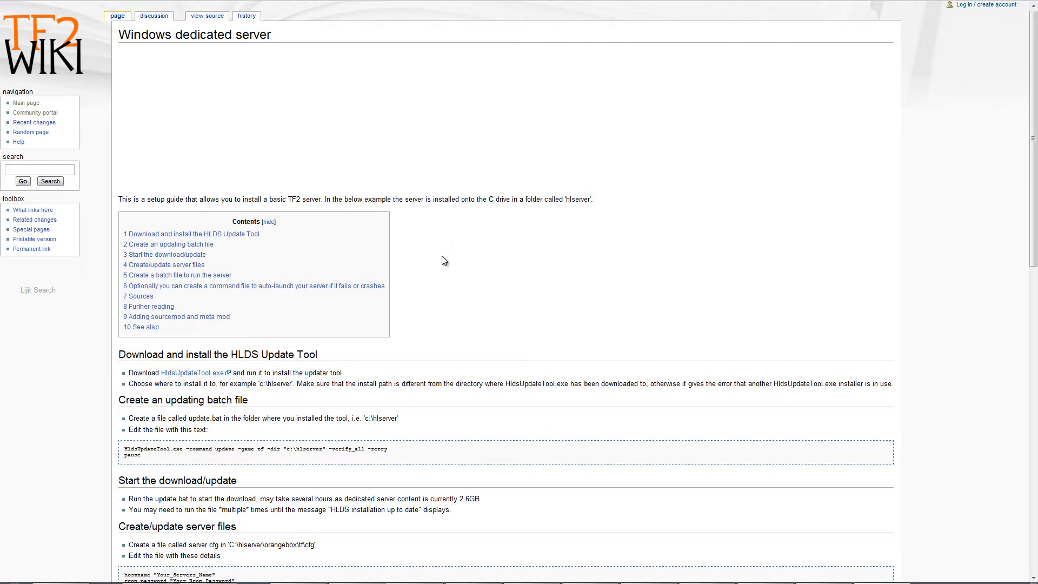
{"action": "mouse_move", "coordinate": [190, 372]}
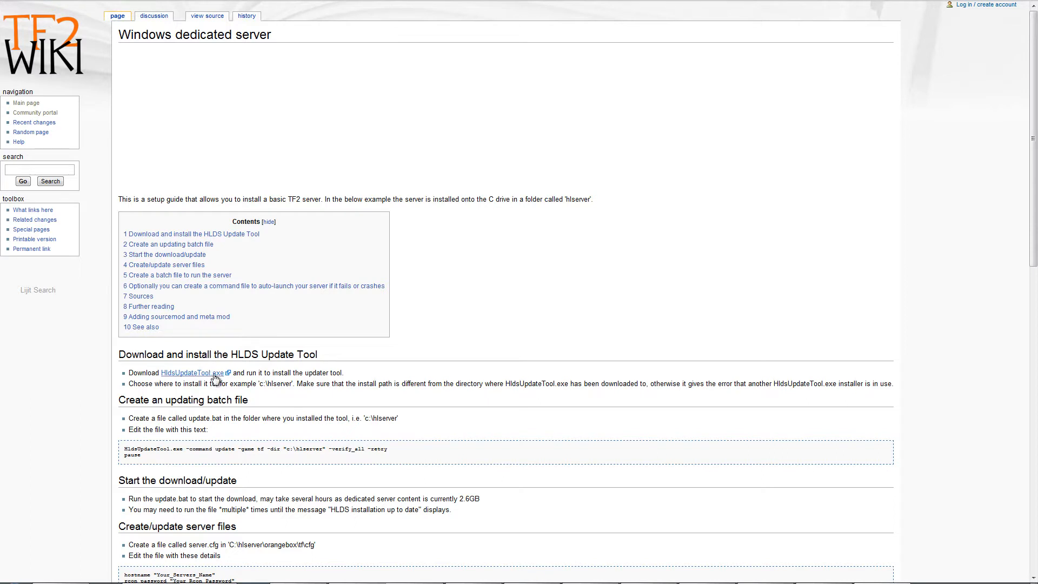
{"action": "mouse_move", "coordinate": [187, 372]}
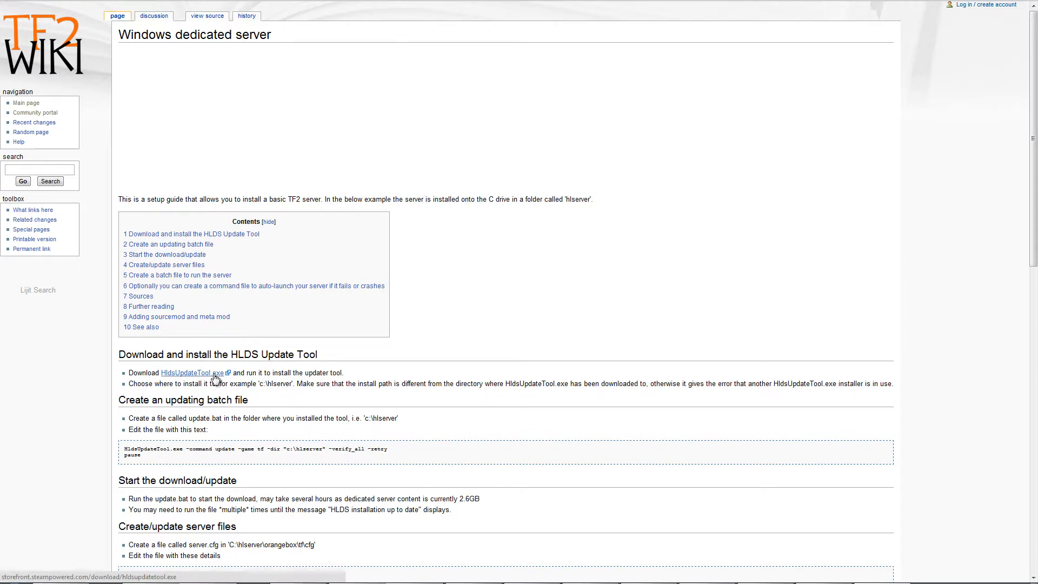
{"action": "mouse_move", "coordinate": [340, 369]}
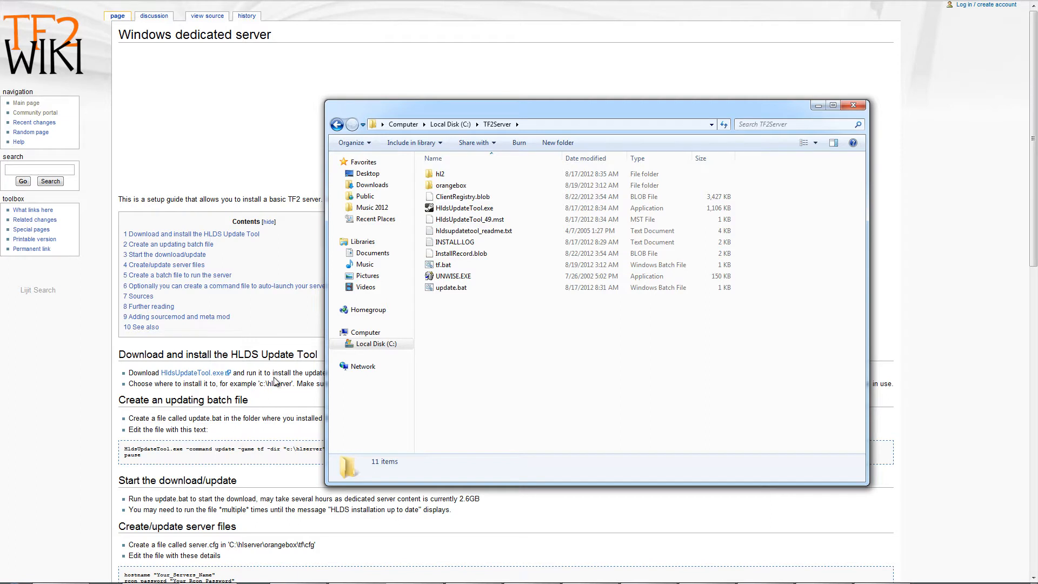
{"action": "left_click", "coordinate": [854, 105]}
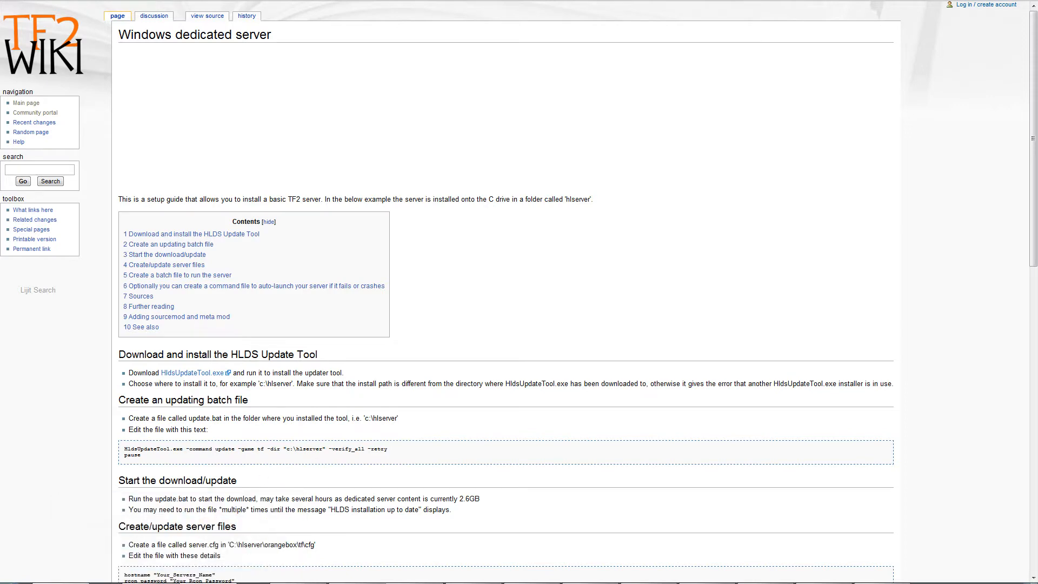
{"action": "right_click", "coordinate": [451, 286]}
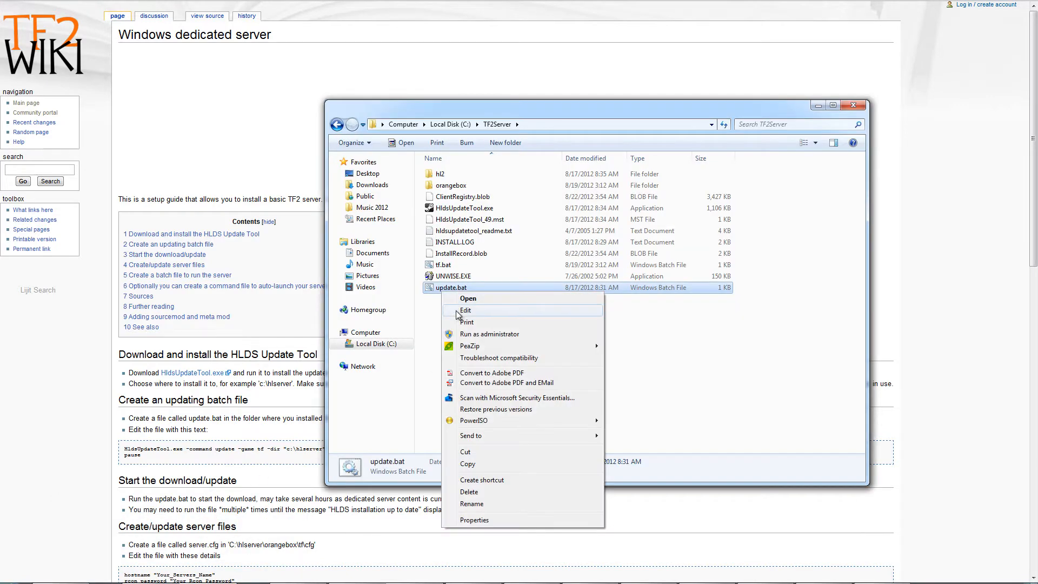
{"action": "left_click", "coordinate": [466, 311]}
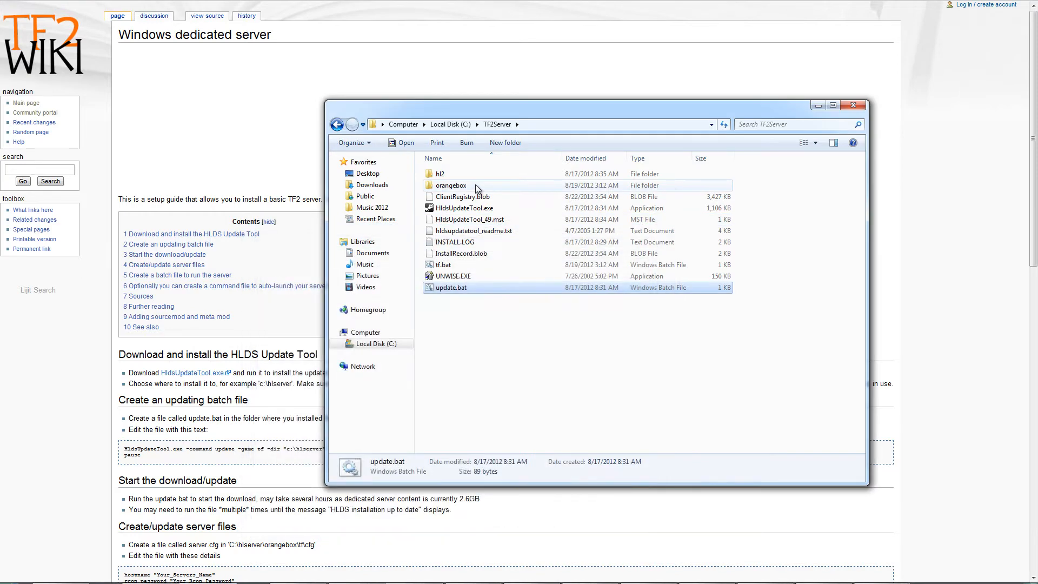
{"action": "double_click", "coordinate": [450, 185]}
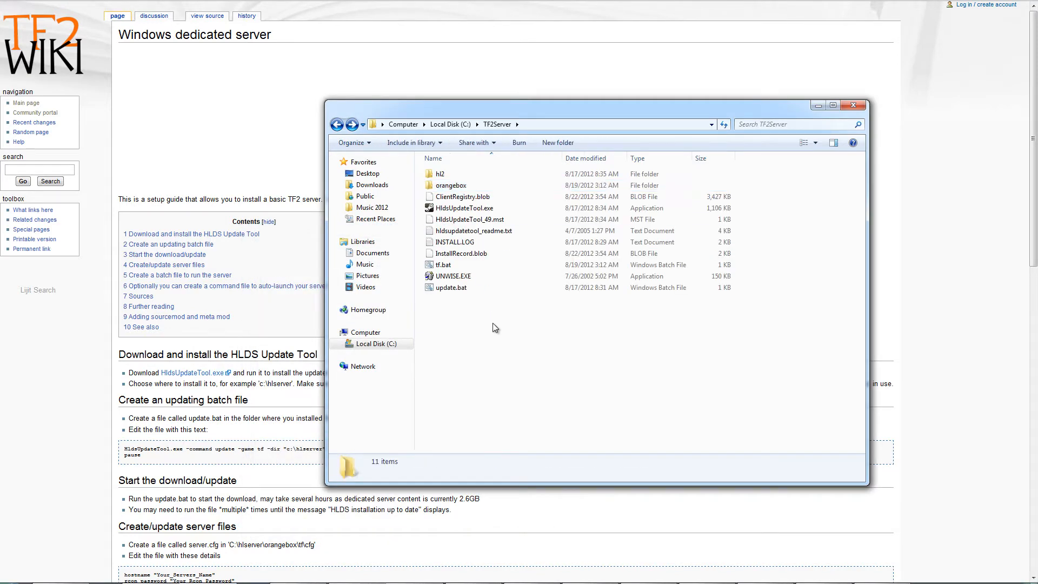
{"action": "mouse_move", "coordinate": [498, 332]}
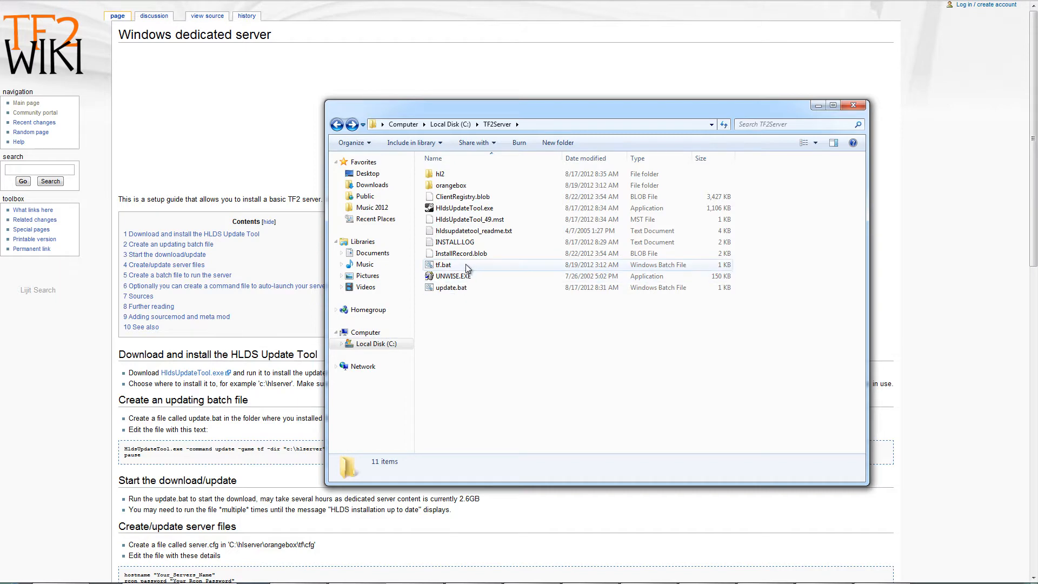
Step: Open tf.bat in Notepad and select the map name in the srcds launch line for mvm_decoy
{"action": "right_click", "coordinate": [443, 265]}
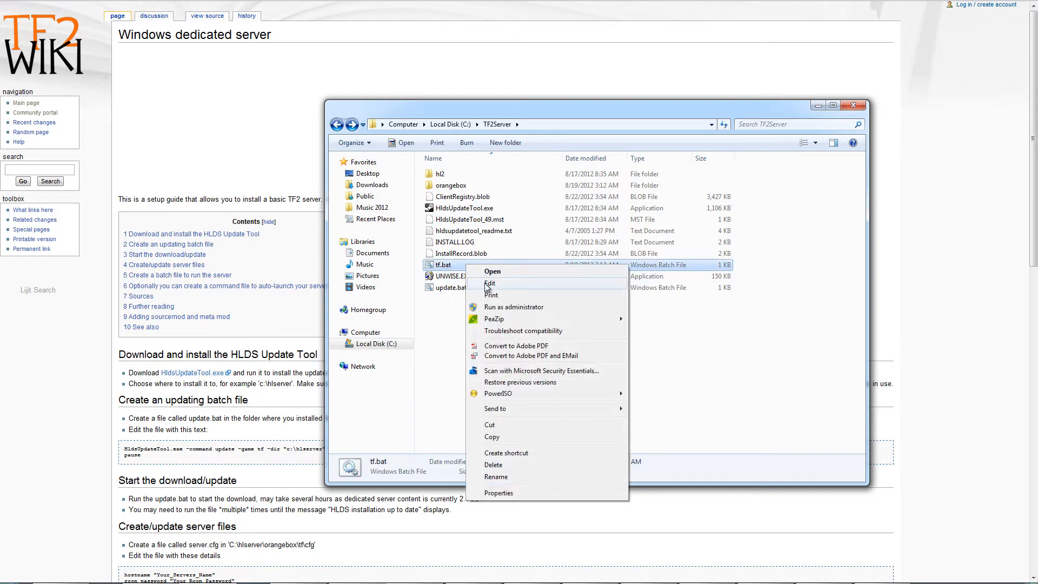
{"action": "left_click", "coordinate": [489, 283]}
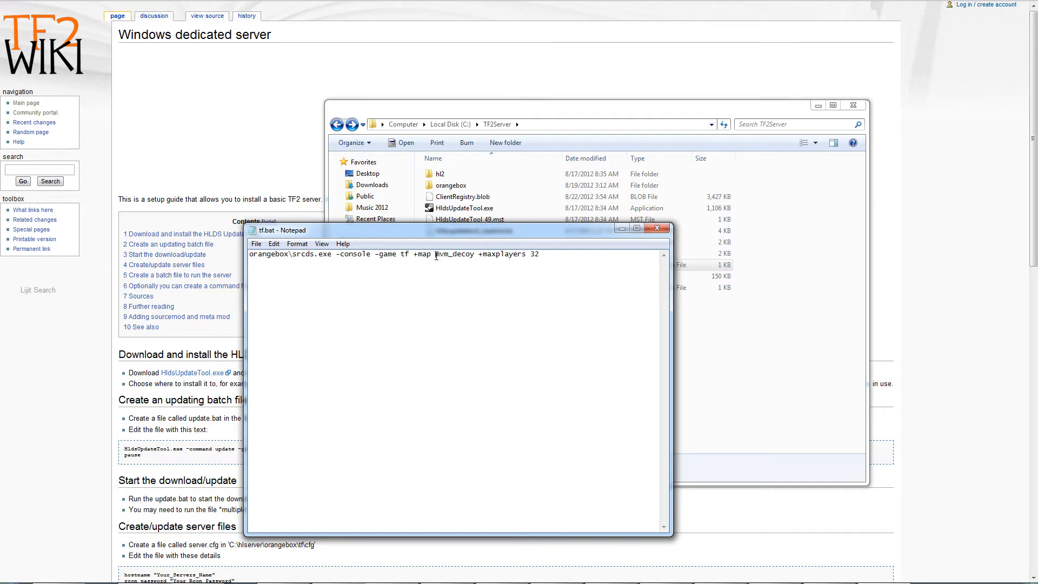
{"action": "double_click", "coordinate": [454, 253]}
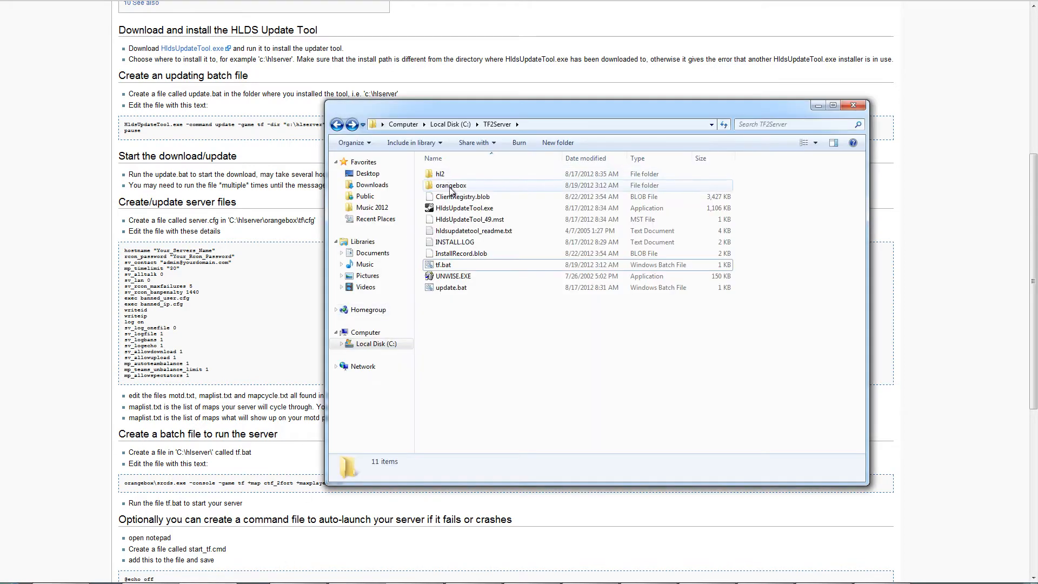
{"action": "mouse_move", "coordinate": [450, 185]}
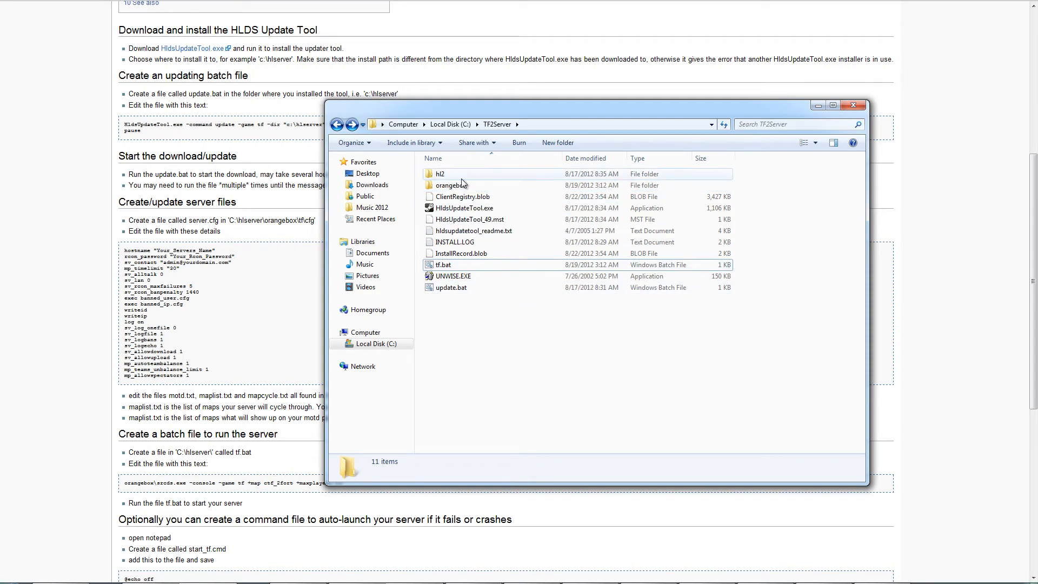
Step: Browse into orangebox\tf and select mapcycle.txt and maplist.txt
{"action": "double_click", "coordinate": [452, 186]}
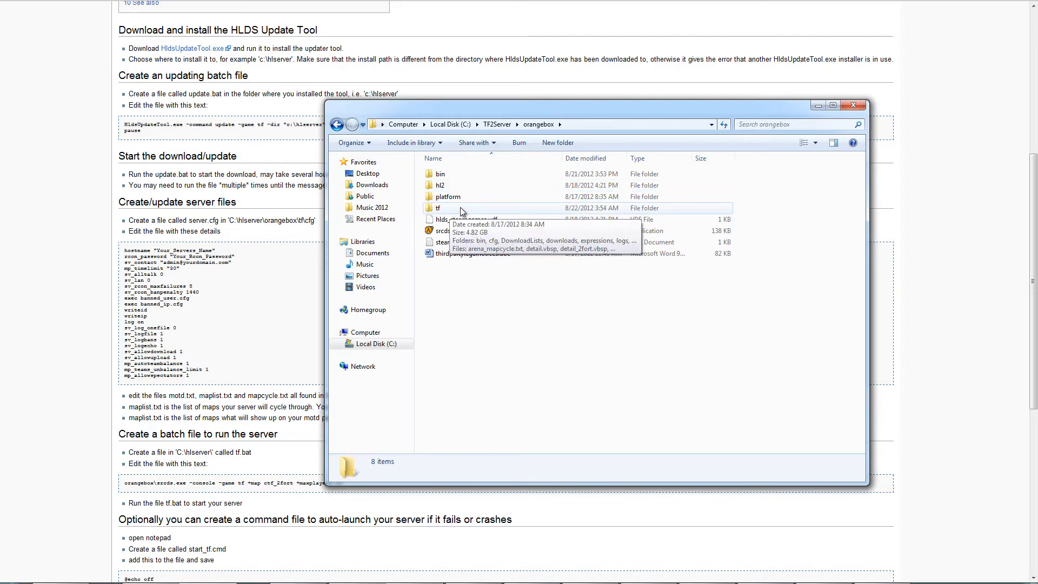
{"action": "double_click", "coordinate": [437, 207]}
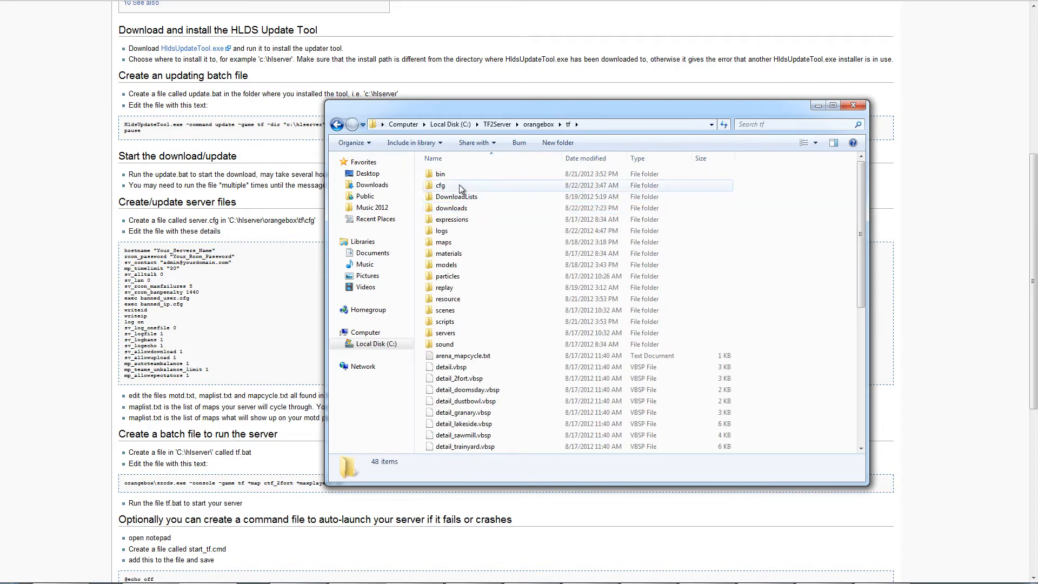
{"action": "scroll", "scroll_direction": "down", "scroll_amount": 3}
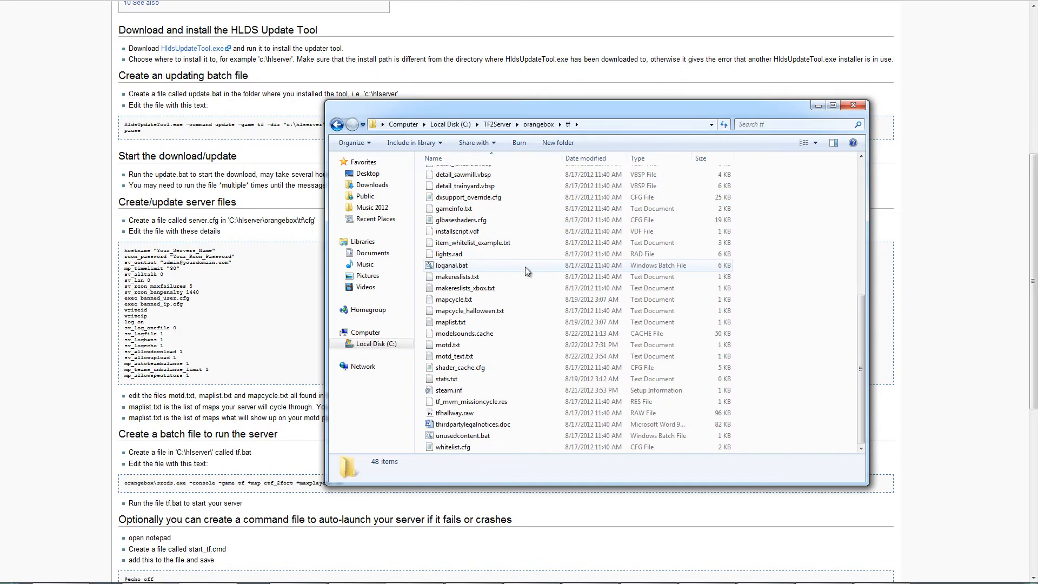
{"action": "mouse_move", "coordinate": [453, 299]}
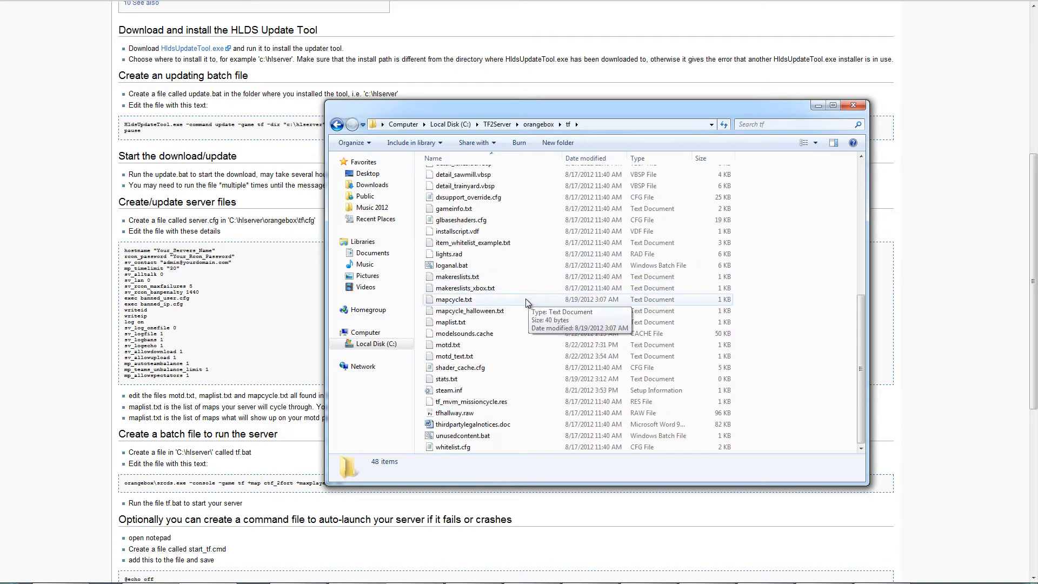
{"action": "left_click", "coordinate": [453, 299]}
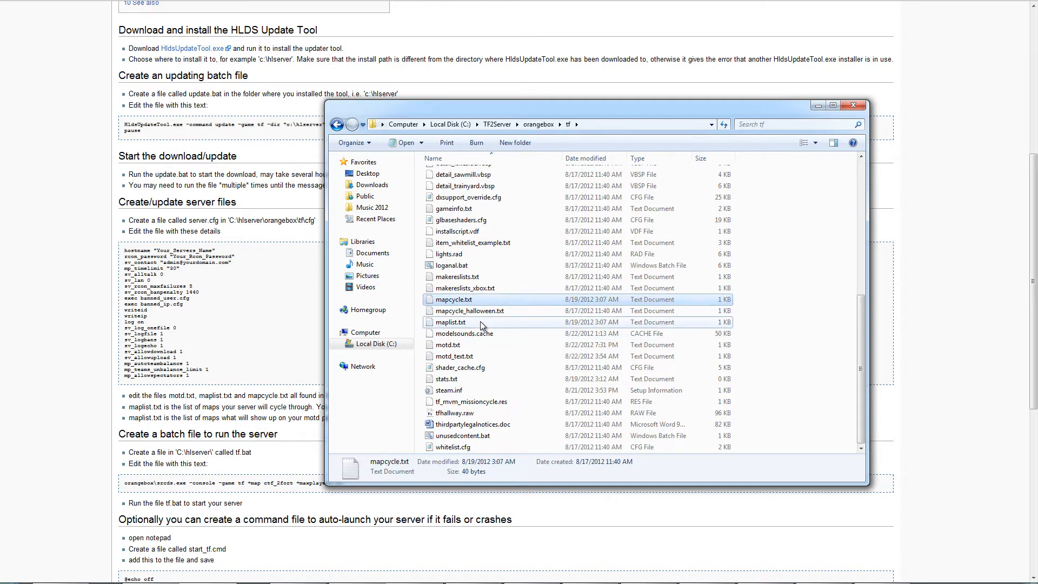
{"action": "left_click", "coordinate": [451, 321]}
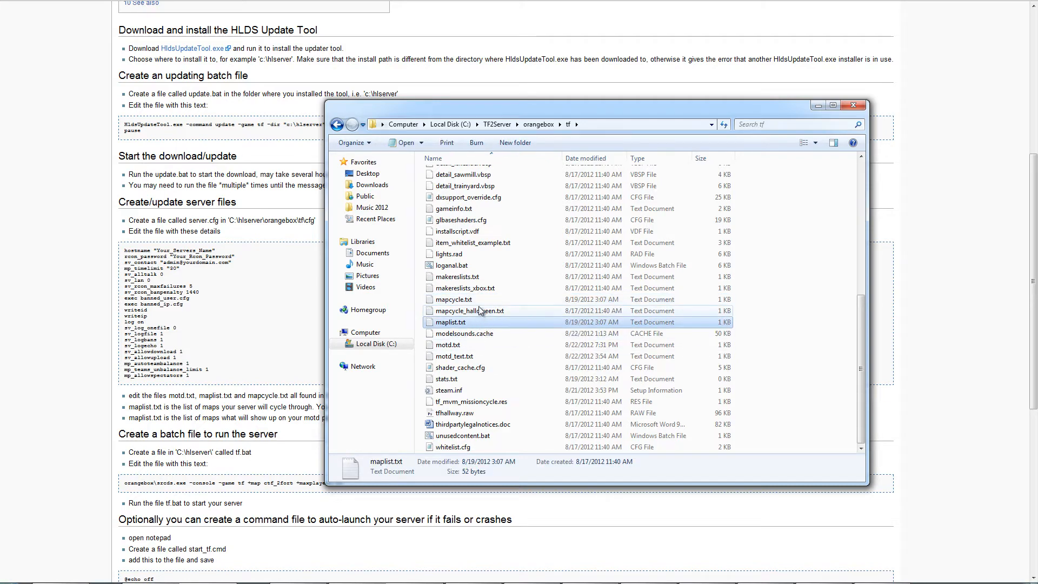
Step: View the MvM map lists in mapcycle.txt and maplist.txt, then the motd.txt welcome message, closing each
{"action": "double_click", "coordinate": [453, 298]}
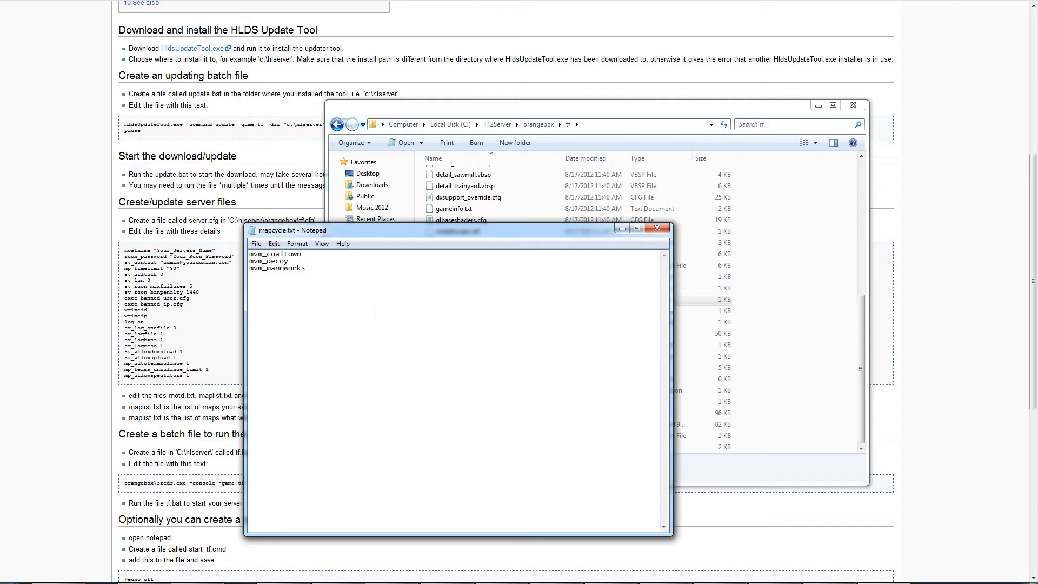
{"action": "mouse_move", "coordinate": [359, 298]}
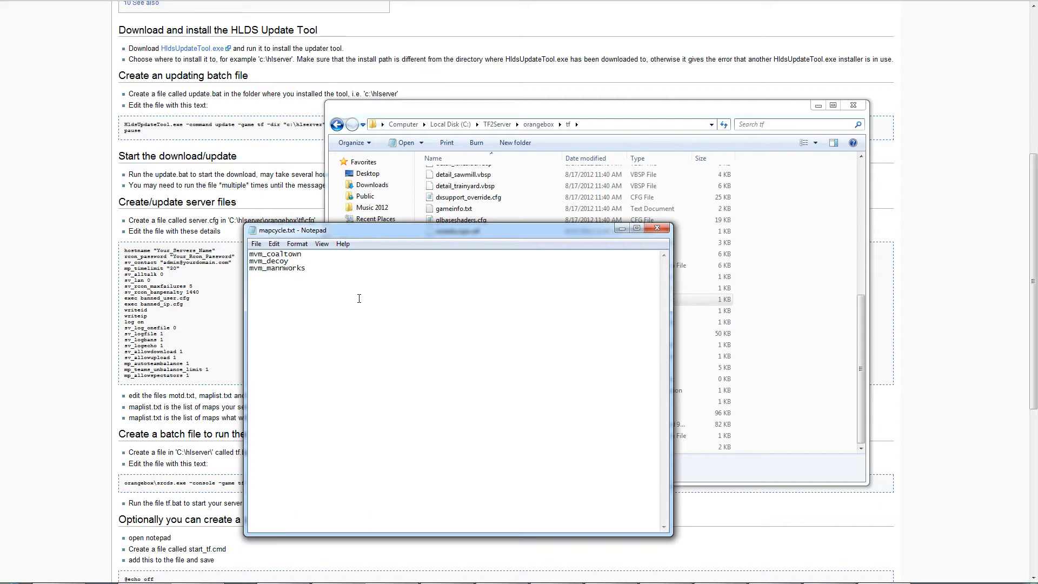
{"action": "mouse_move", "coordinate": [320, 277]}
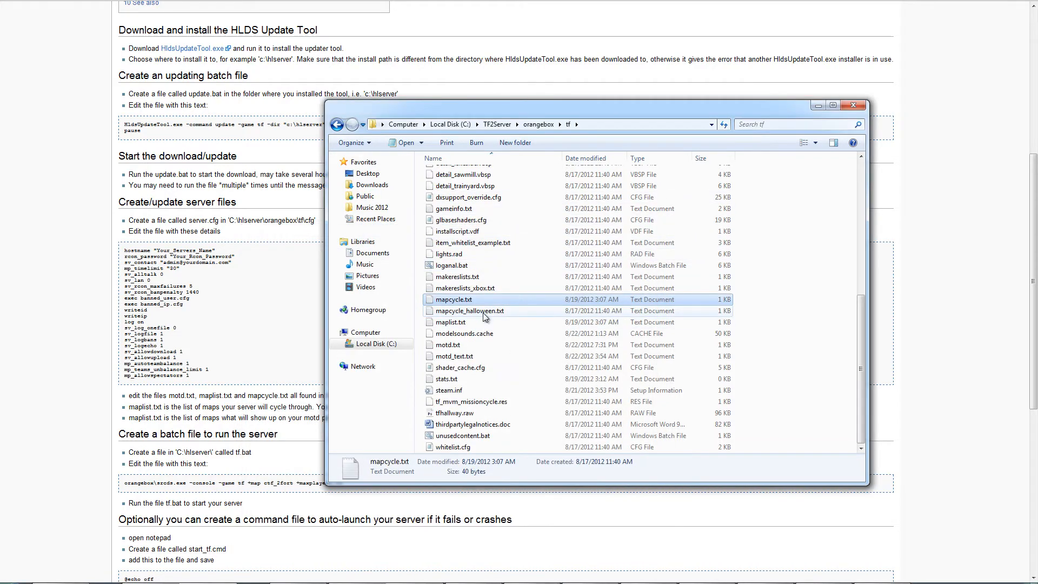
{"action": "double_click", "coordinate": [451, 322]}
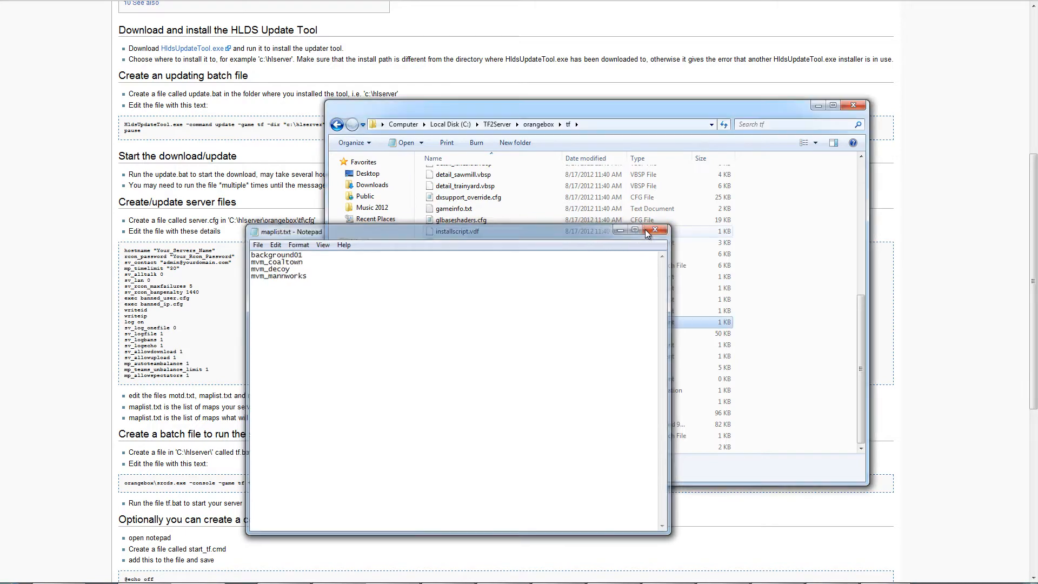
{"action": "left_click", "coordinate": [656, 230]}
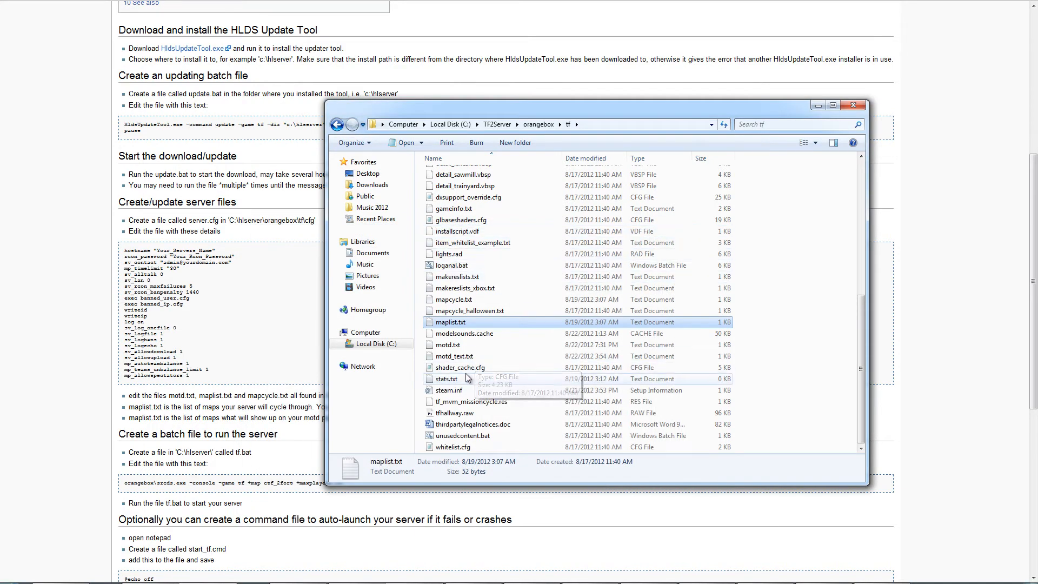
{"action": "mouse_move", "coordinate": [464, 345]}
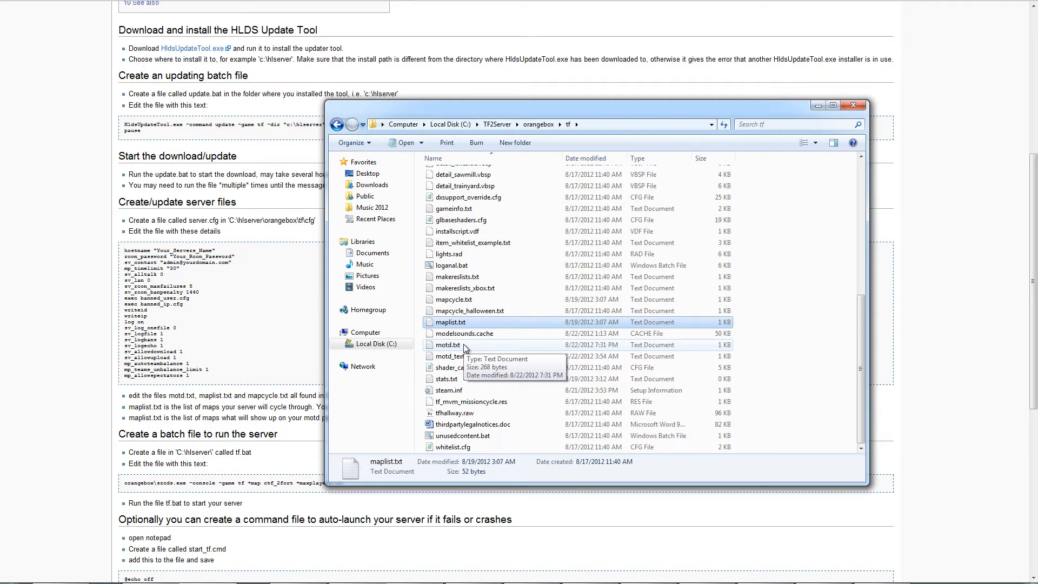
{"action": "double_click", "coordinate": [445, 345]}
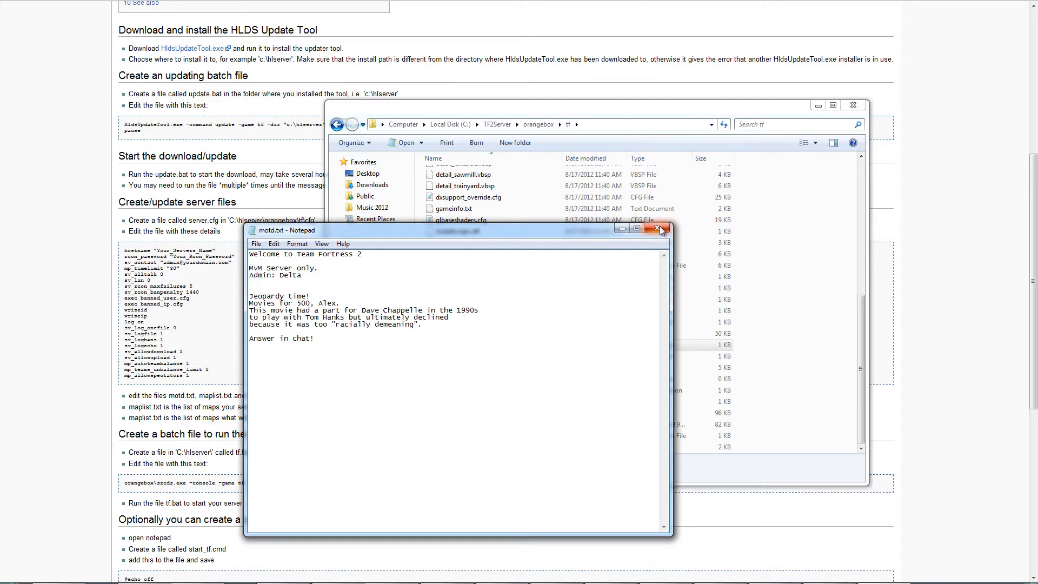
{"action": "left_click", "coordinate": [662, 228]}
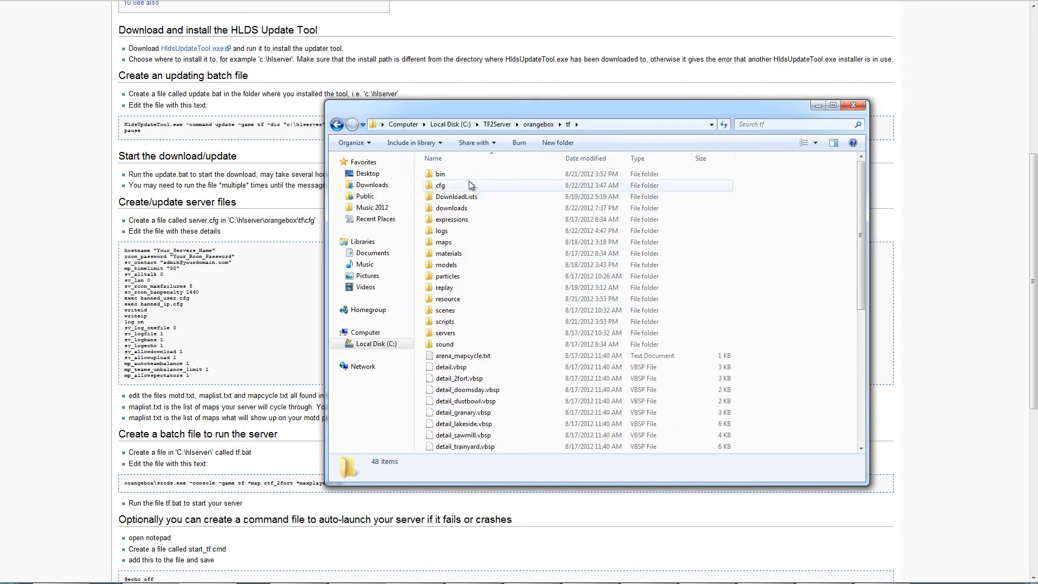
Step: Open cfg\server.cfg in Notepad and move to the empty sv_password value
{"action": "double_click", "coordinate": [440, 185]}
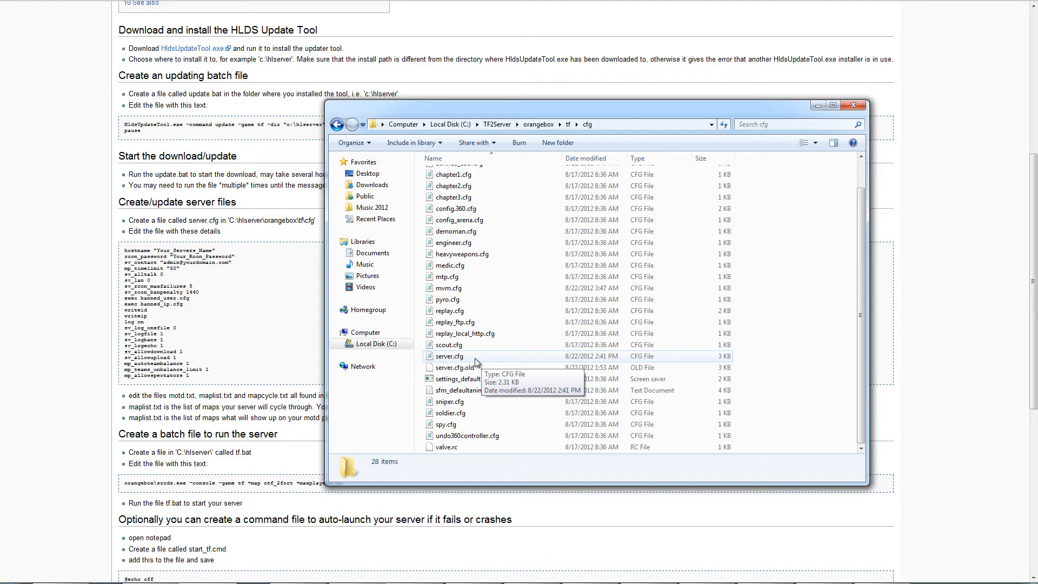
{"action": "double_click", "coordinate": [448, 356]}
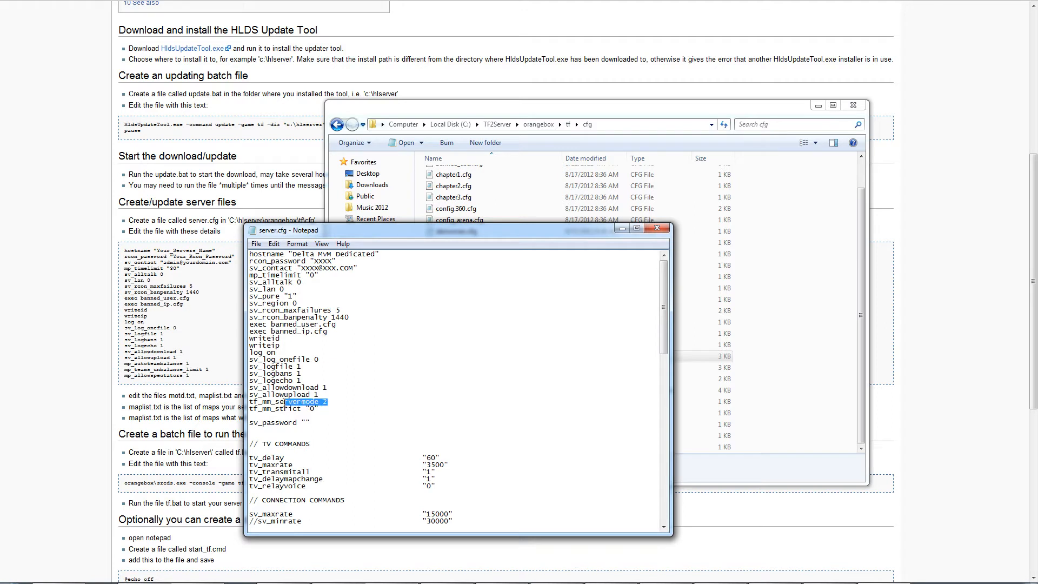
{"action": "left_click", "coordinate": [325, 401]}
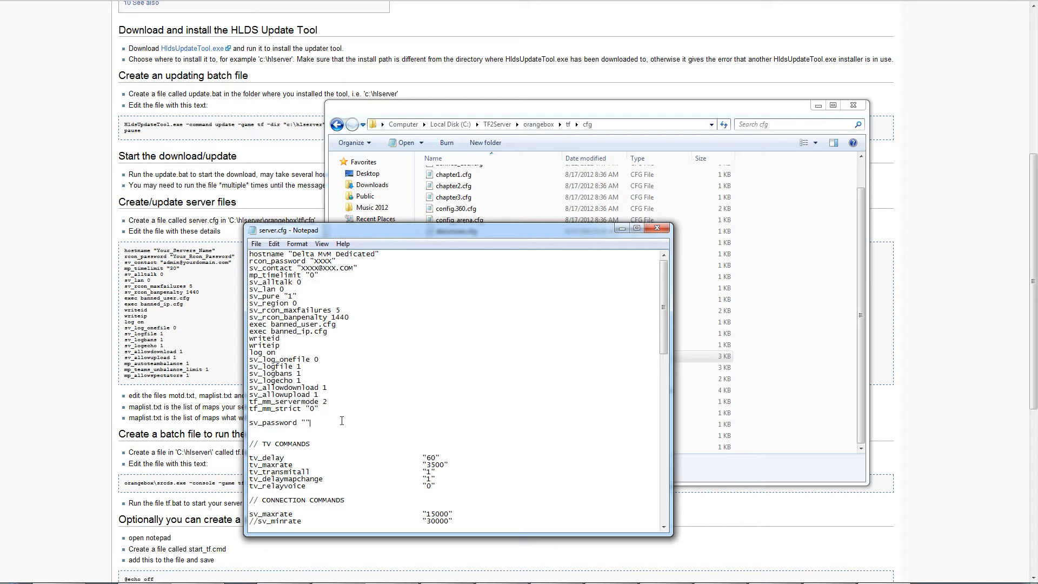
{"action": "scroll", "scroll_direction": "down", "scroll_amount": 3}
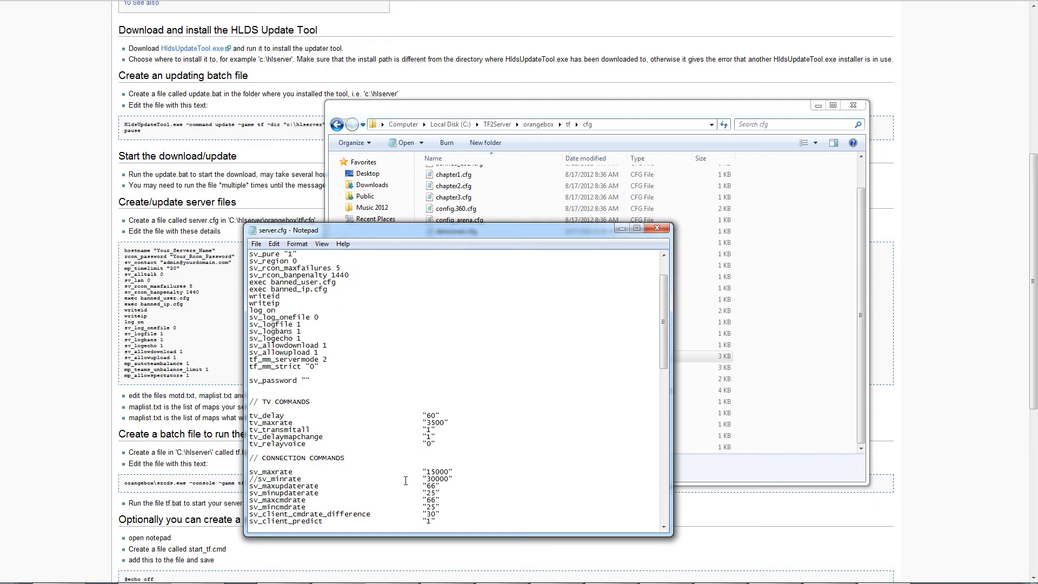
{"action": "left_click", "coordinate": [294, 472]}
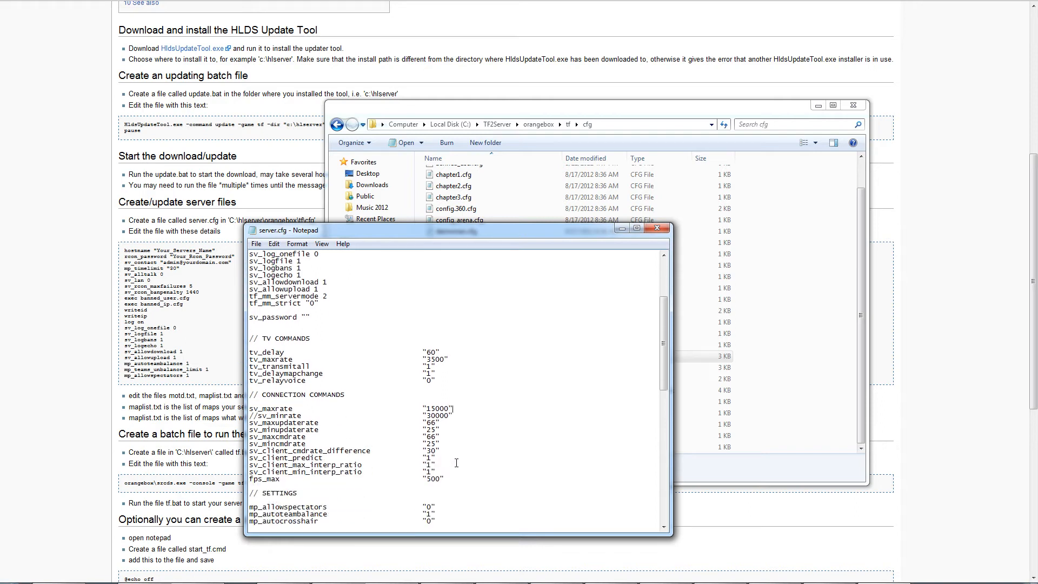
{"action": "scroll", "scroll_direction": "down", "scroll_amount": 3}
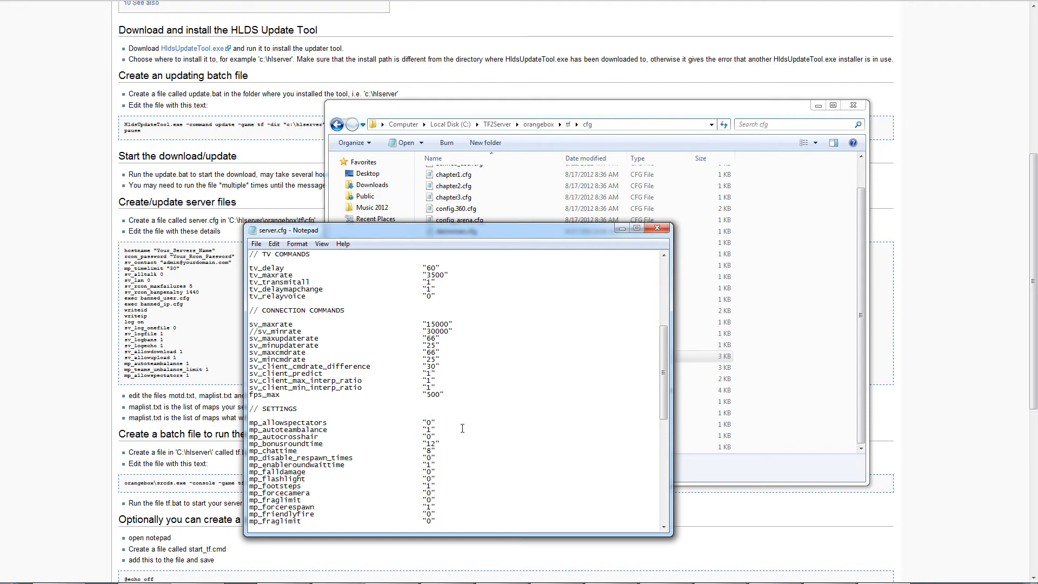
{"action": "scroll", "scroll_direction": "down", "scroll_amount": 3}
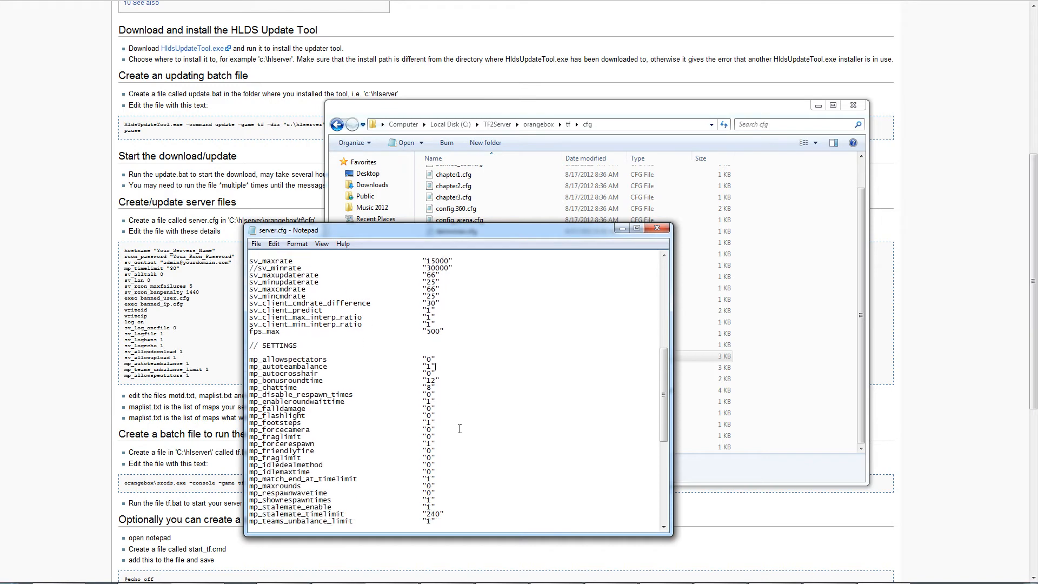
{"action": "scroll", "scroll_direction": "down", "scroll_amount": 3}
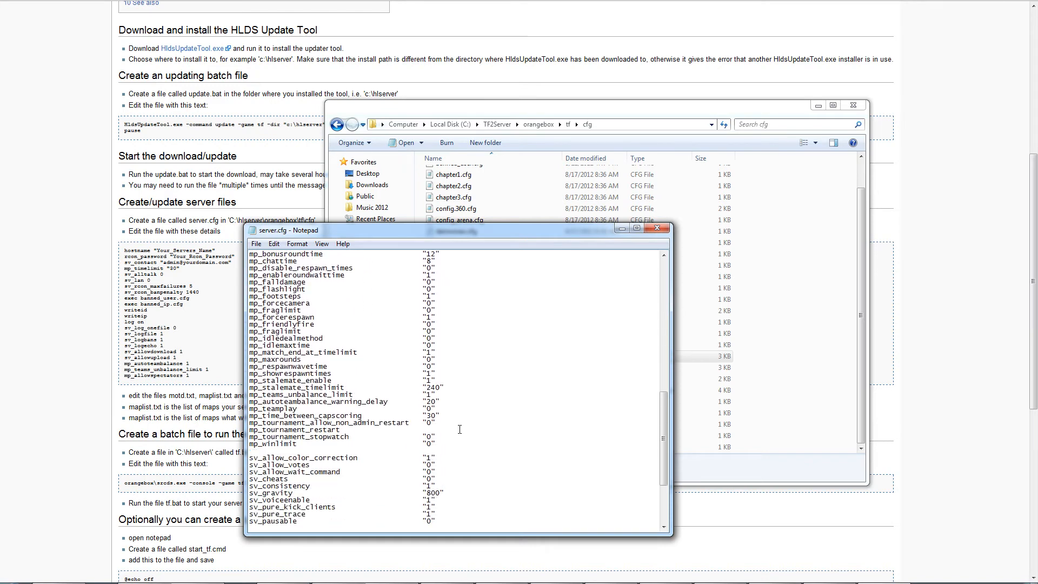
{"action": "scroll", "scroll_direction": "down", "scroll_amount": 3}
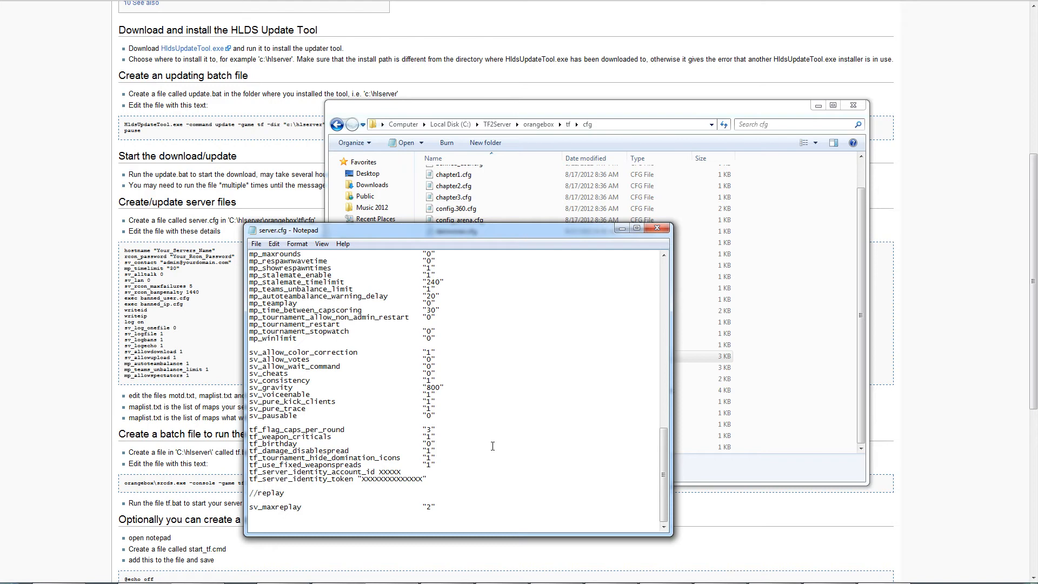
{"action": "mouse_move", "coordinate": [492, 446]}
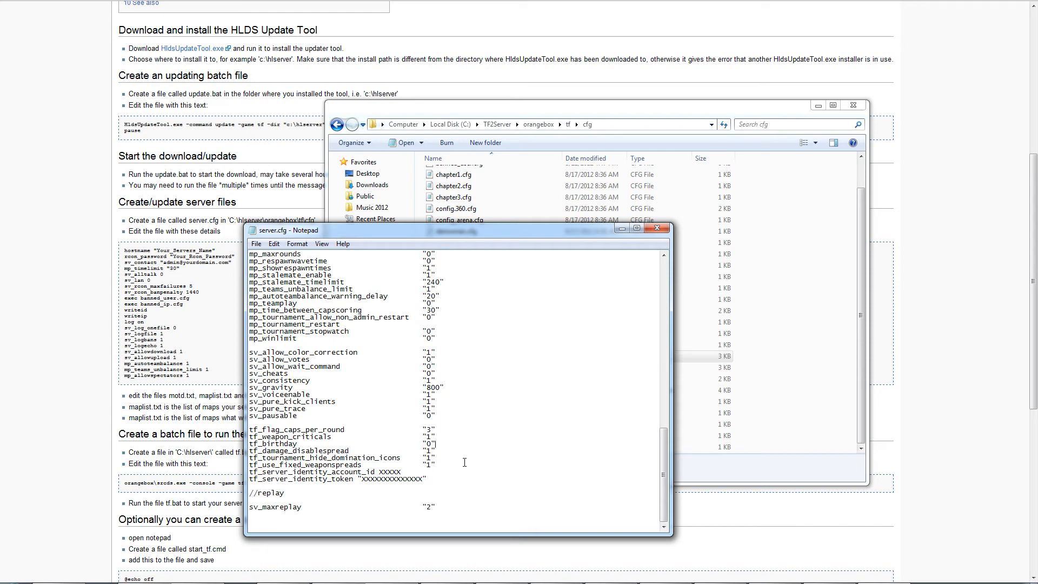
{"action": "mouse_move", "coordinate": [634, 266]}
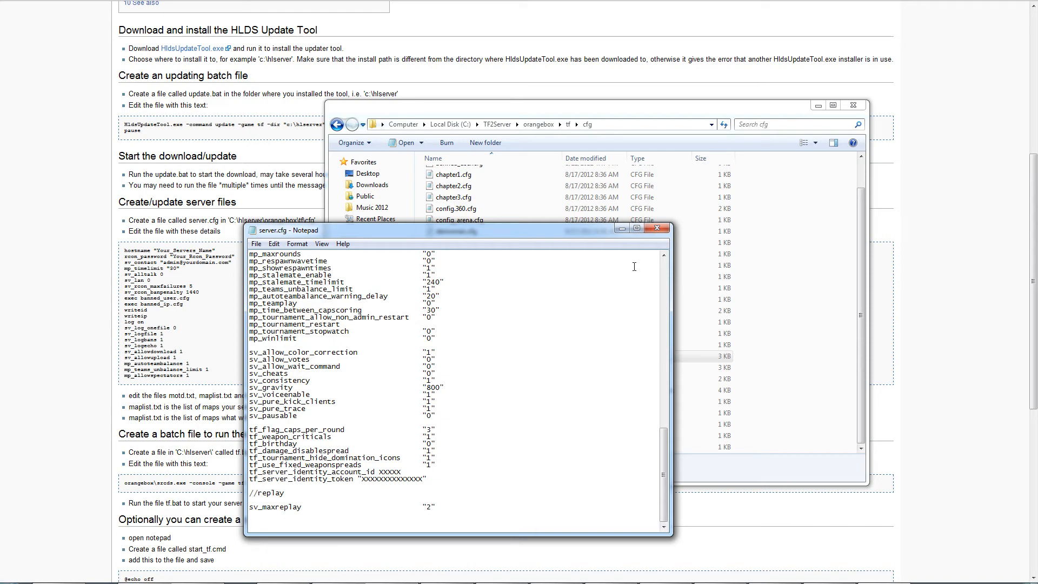
Step: Close server.cfg without saving, return to TF2Server, and switch to the running game
{"action": "left_click", "coordinate": [657, 228]}
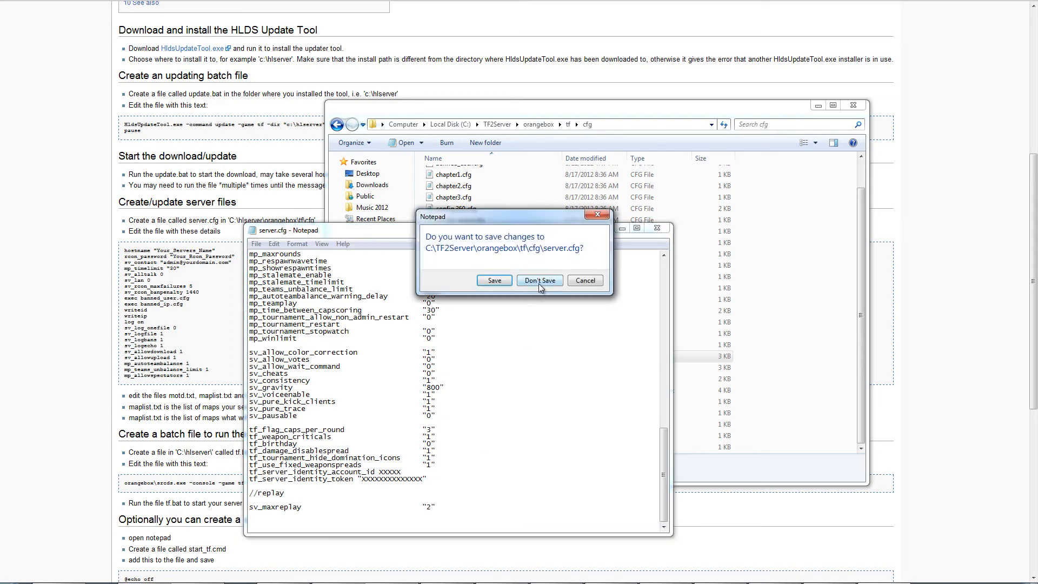
{"action": "left_click", "coordinate": [539, 280]}
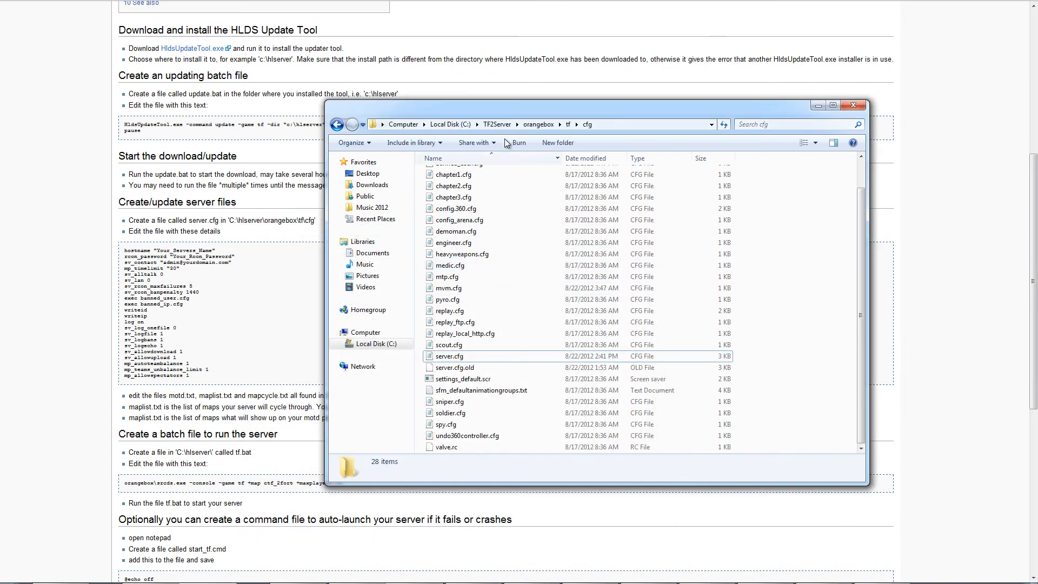
{"action": "left_click", "coordinate": [496, 124]}
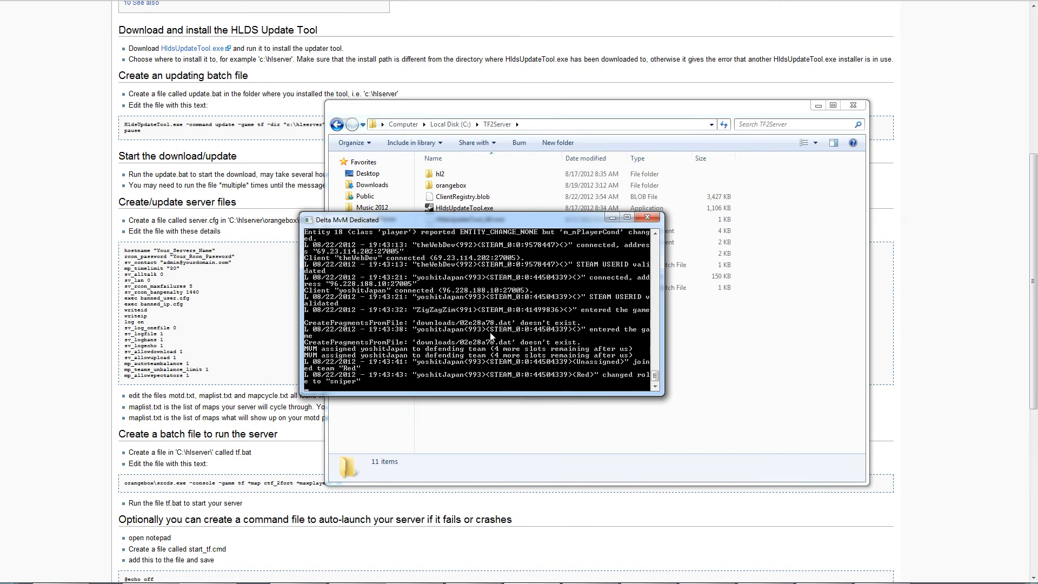
{"action": "mouse_move", "coordinate": [472, 378]}
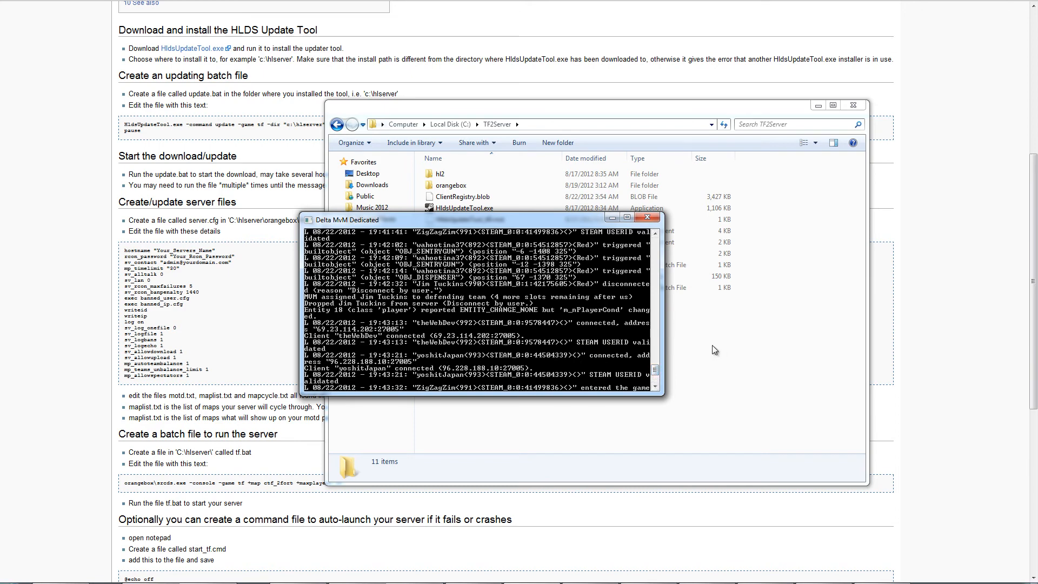
{"action": "mouse_move", "coordinate": [728, 350]}
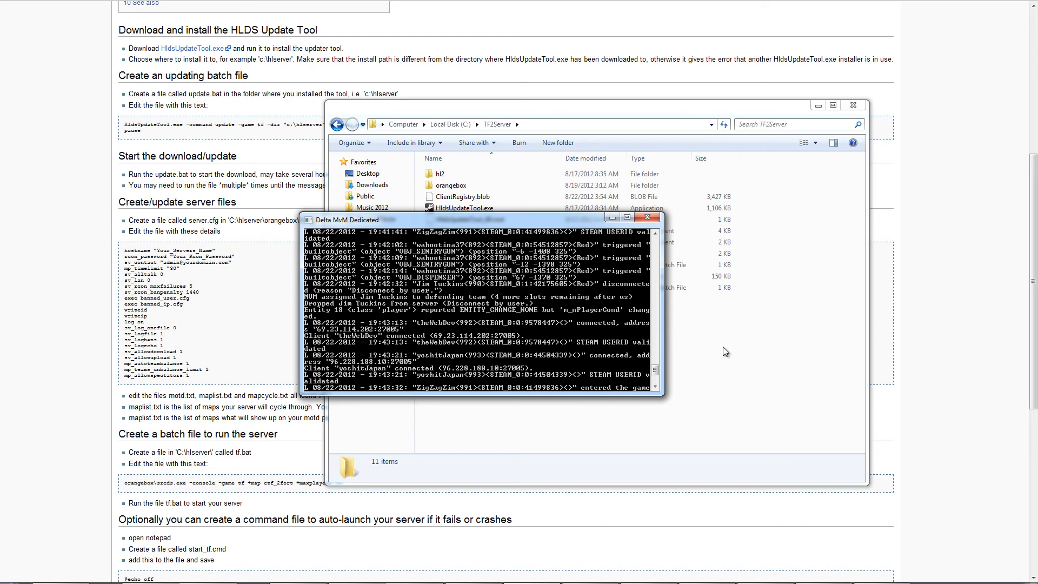
{"action": "left_click", "coordinate": [596, 124]}
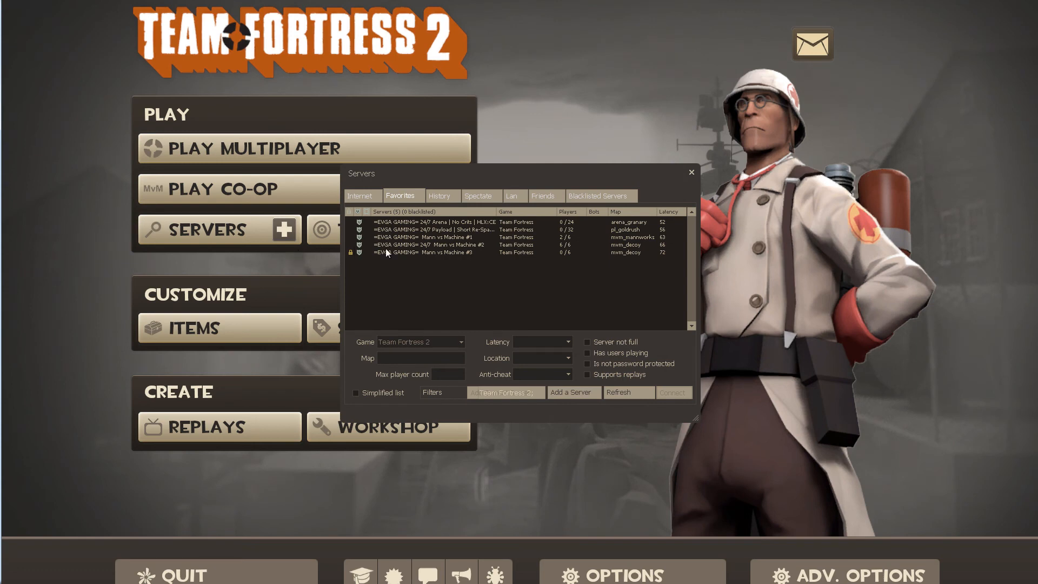
Step: Join Delta MvM Dedicated from the LAN server list and dismiss its welcome message
{"action": "left_click", "coordinate": [514, 195]}
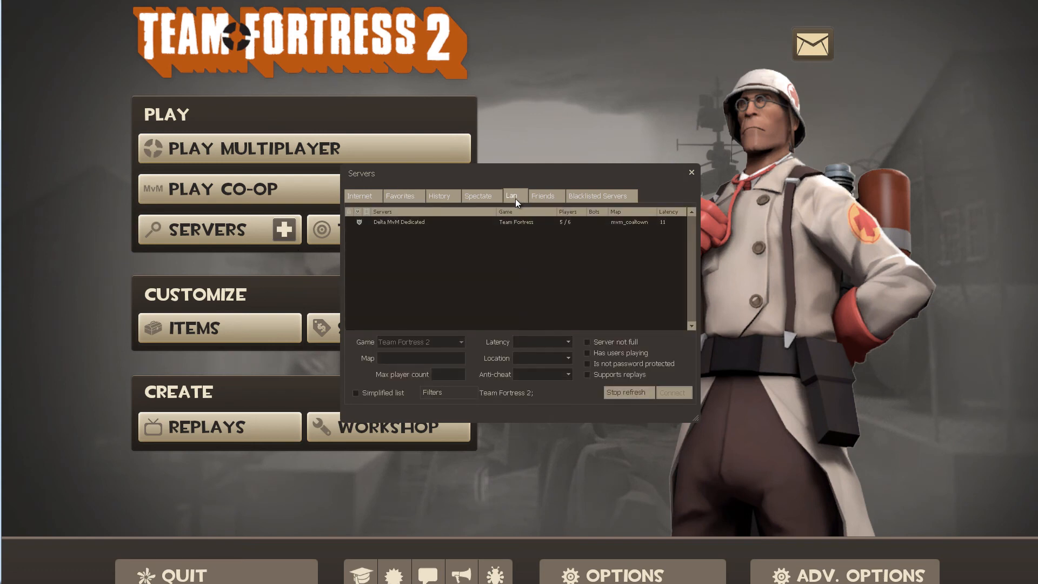
{"action": "left_click", "coordinate": [627, 392]}
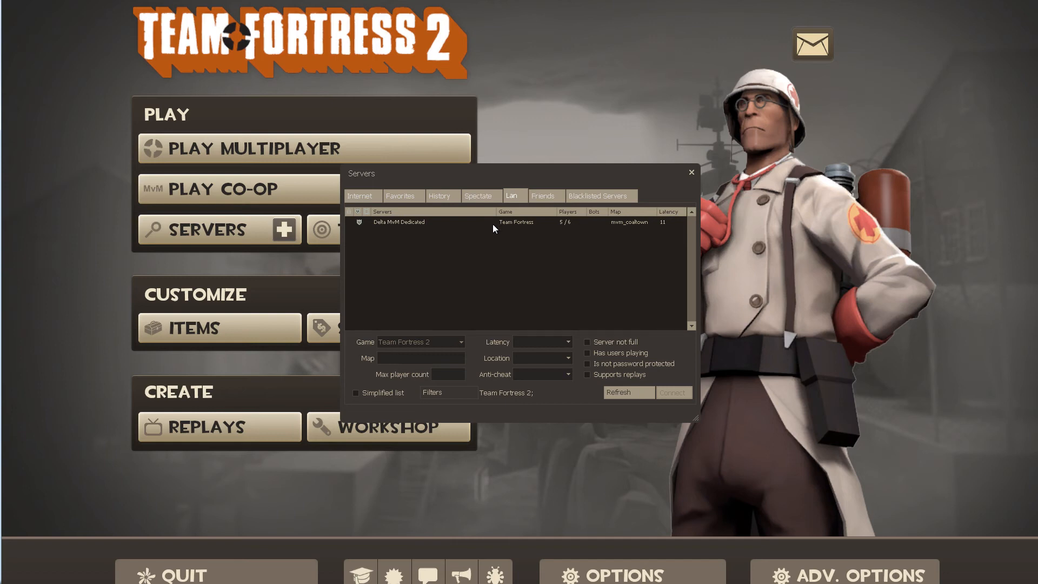
{"action": "mouse_move", "coordinate": [483, 261]}
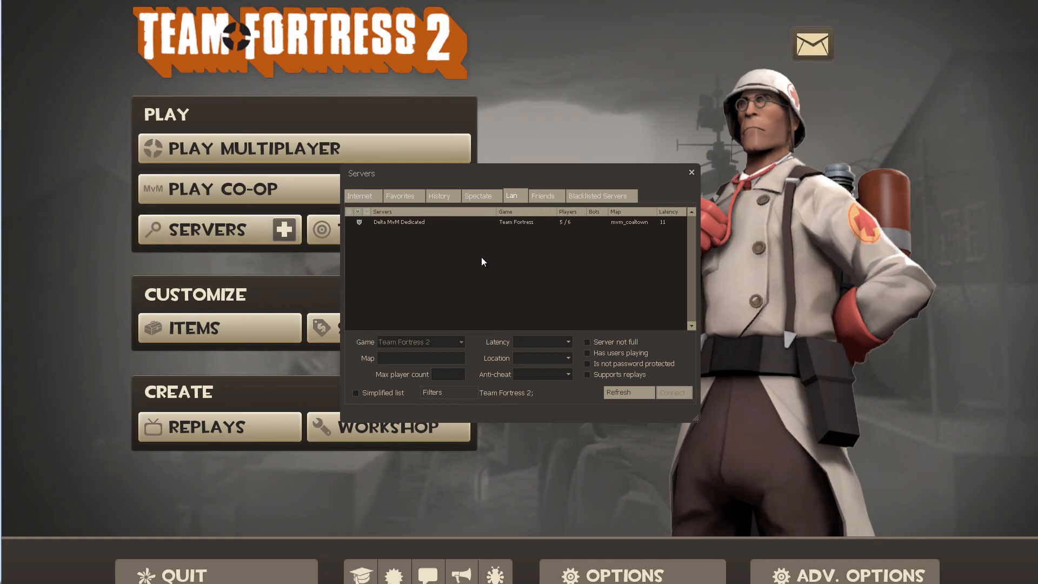
{"action": "mouse_move", "coordinate": [499, 240]}
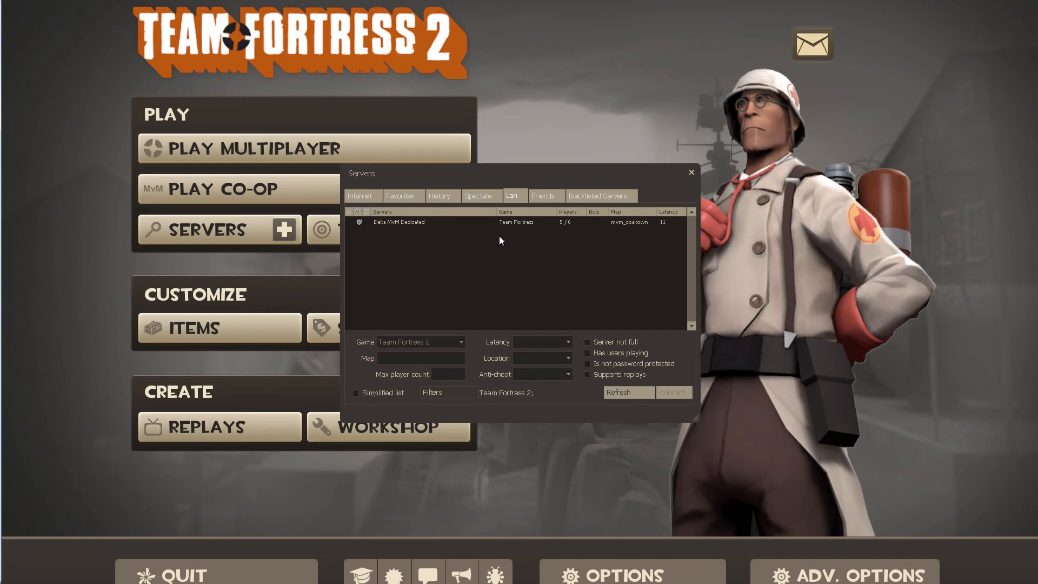
{"action": "mouse_move", "coordinate": [501, 225]}
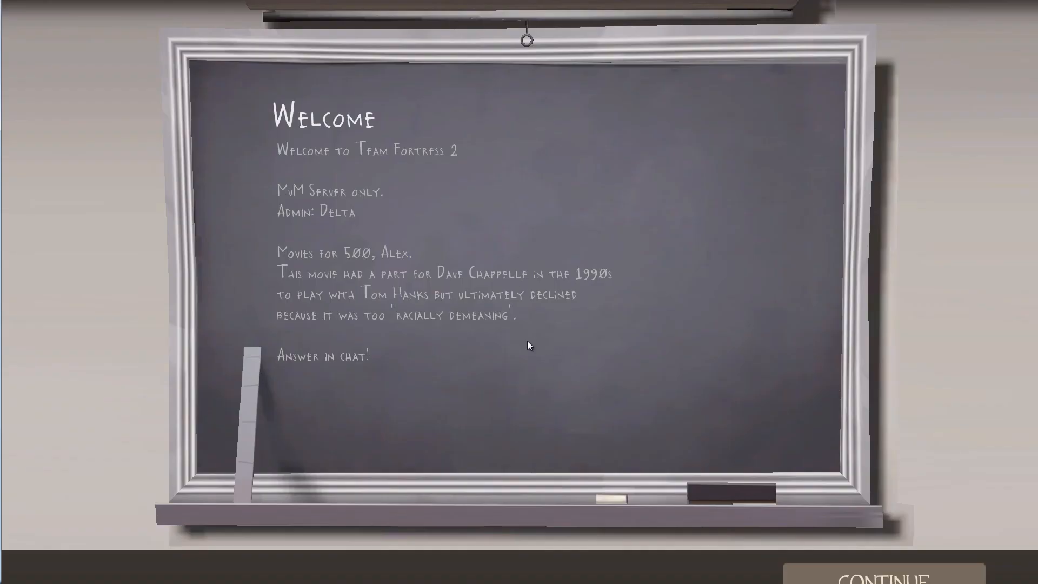
{"action": "mouse_move", "coordinate": [369, 181]}
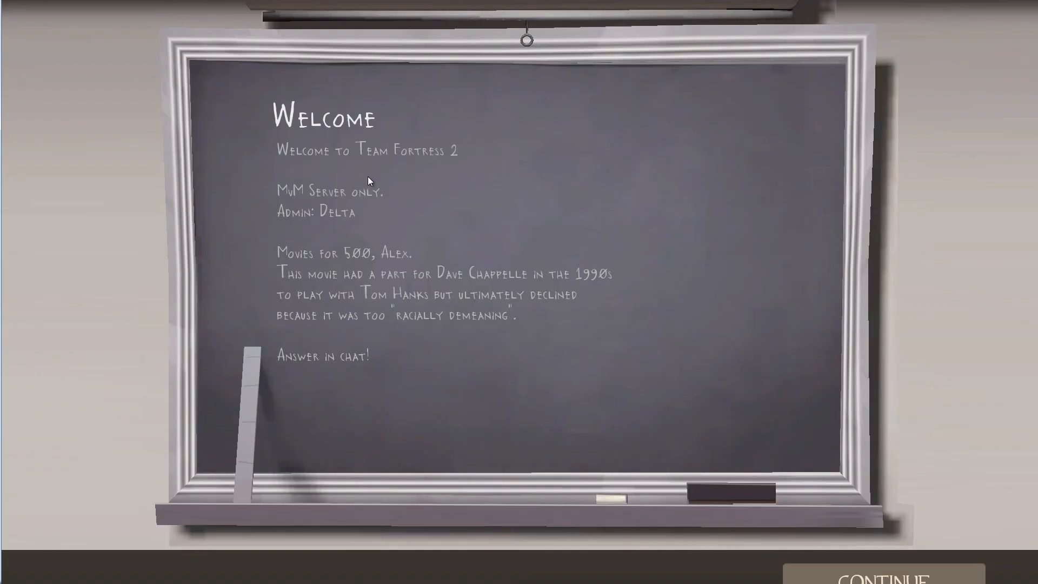
{"action": "mouse_move", "coordinate": [390, 291]}
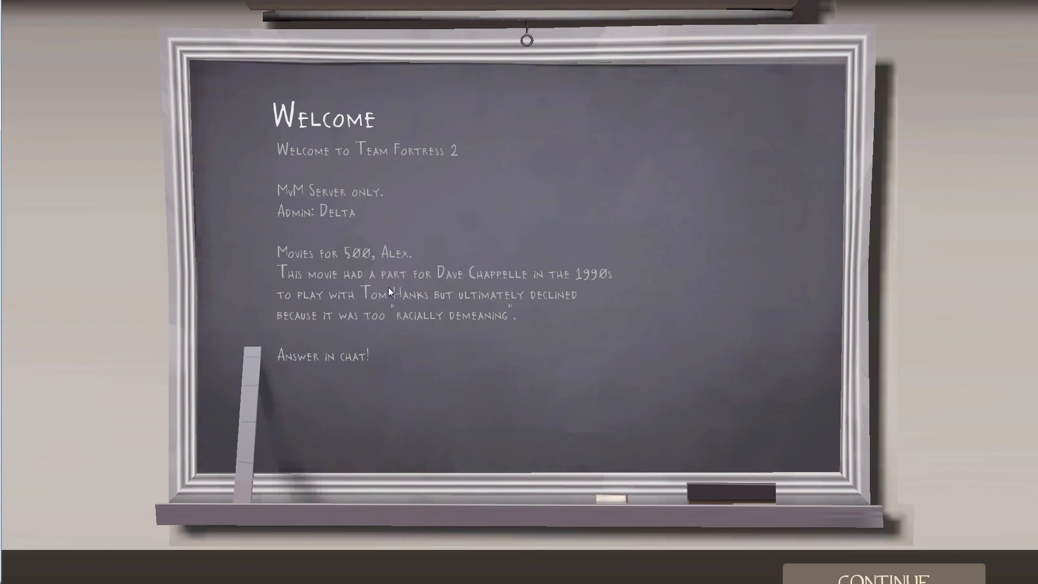
{"action": "left_click", "coordinate": [884, 573]}
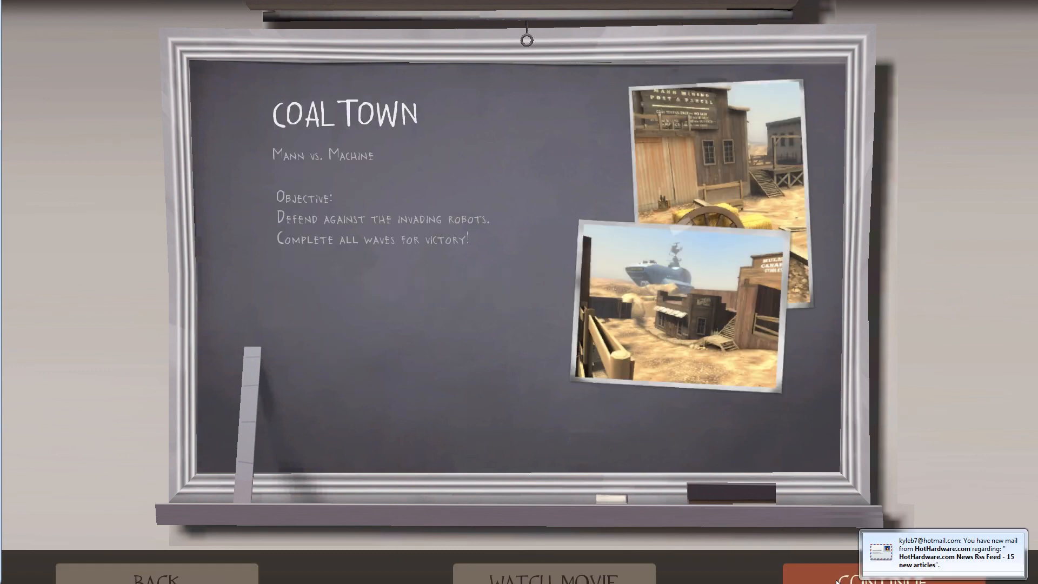